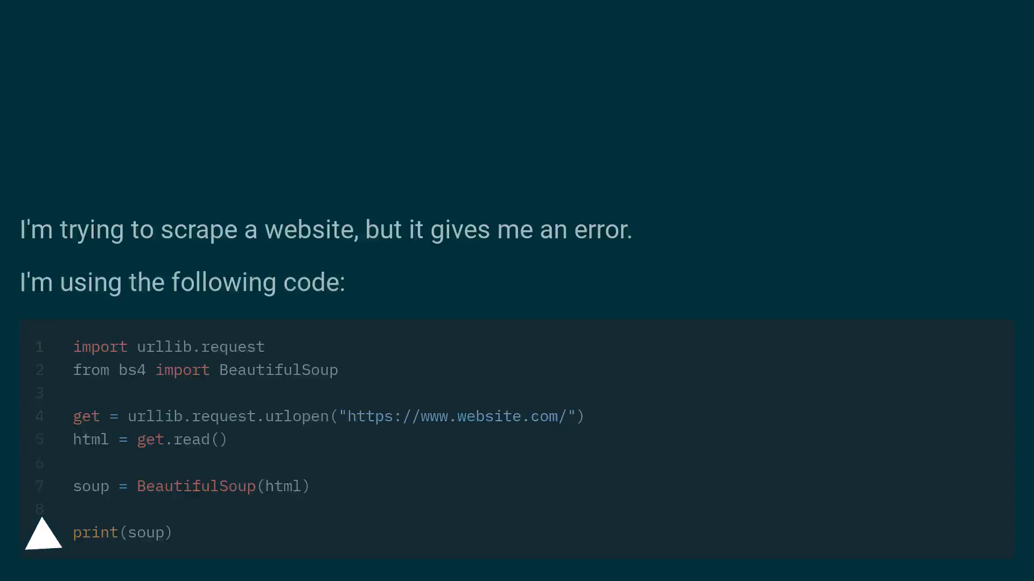
Step: Advance past the scraping code to the UnicodeEncodeError traceback and 'What can I do to fix this?'
scroll("down", 3)
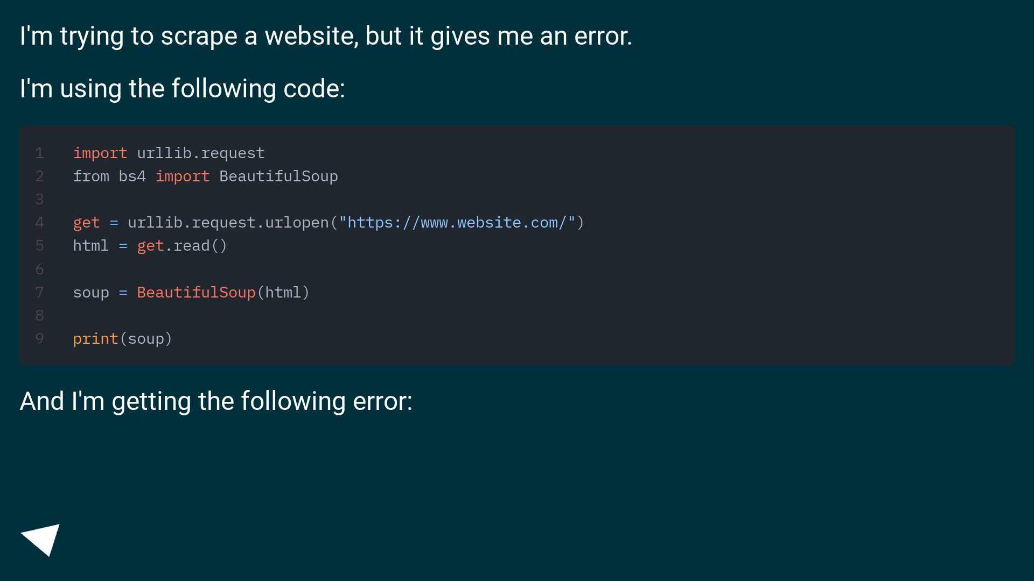
left_click(43, 541)
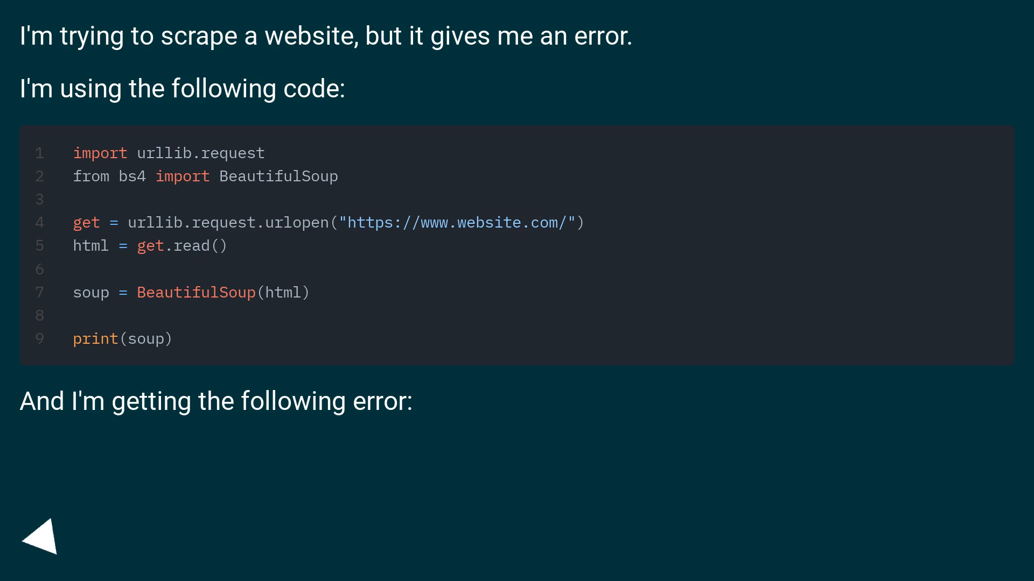
left_click(42, 538)
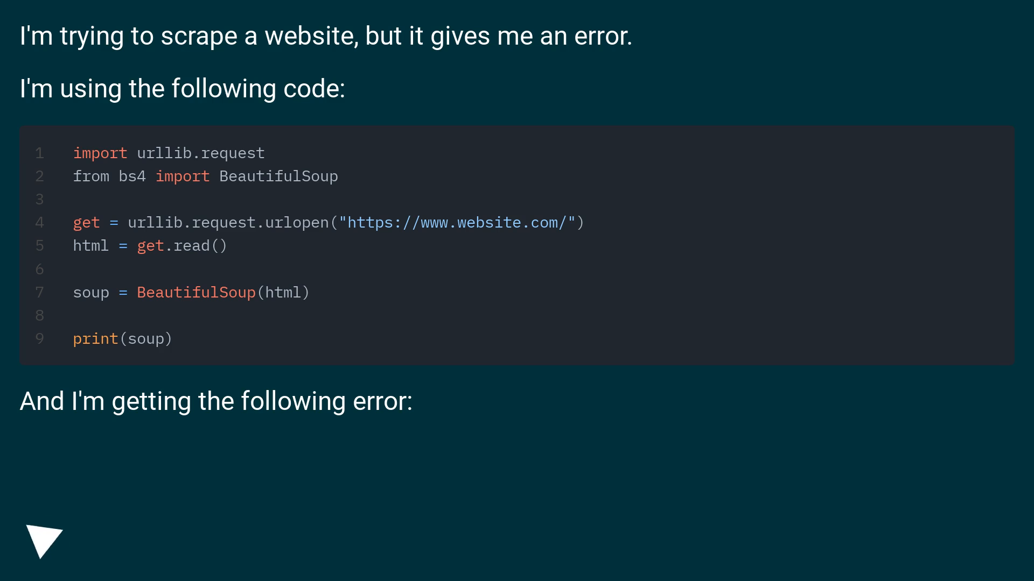
left_click(43, 542)
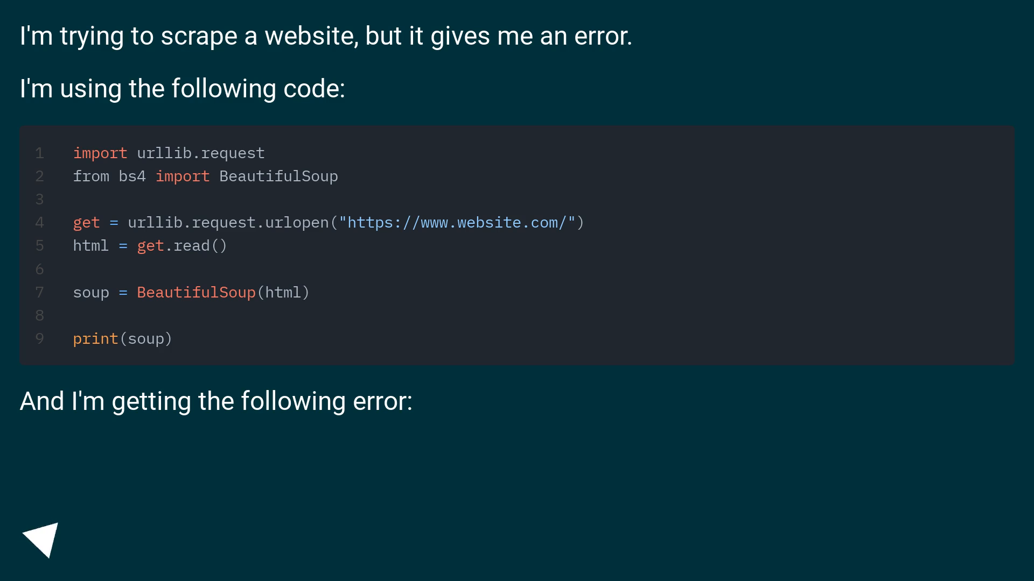
left_click(42, 540)
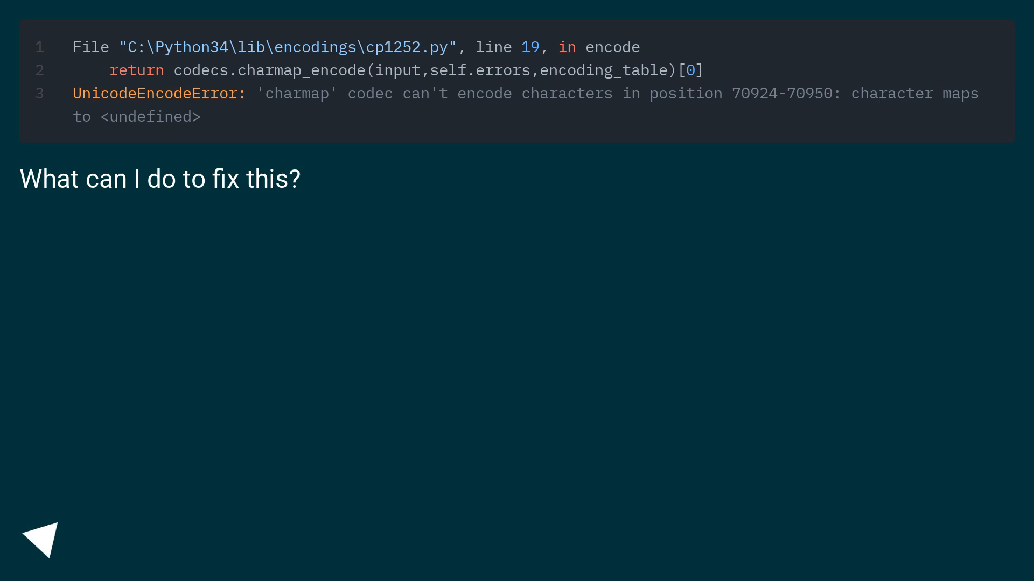
left_click(40, 545)
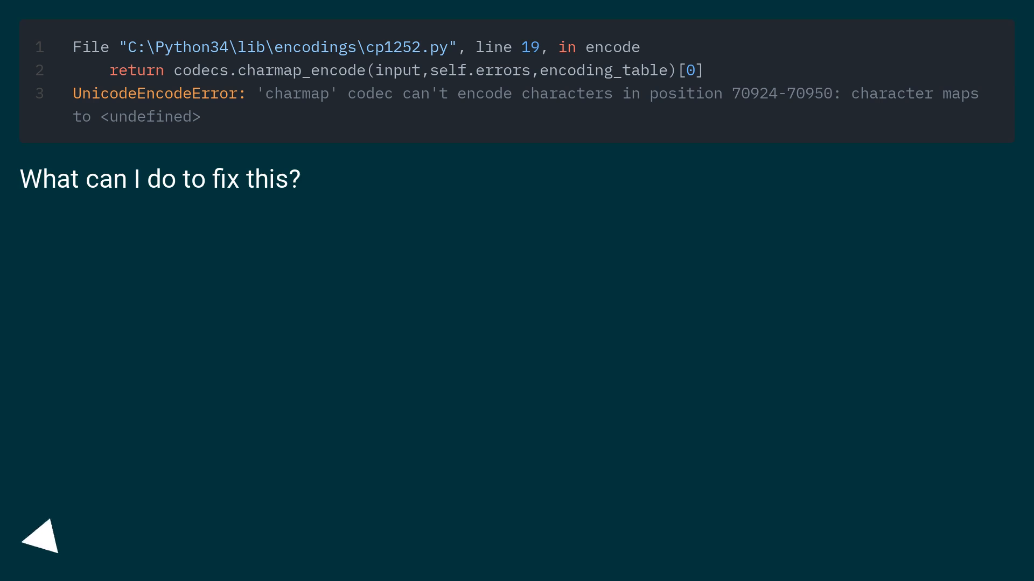
left_click(40, 543)
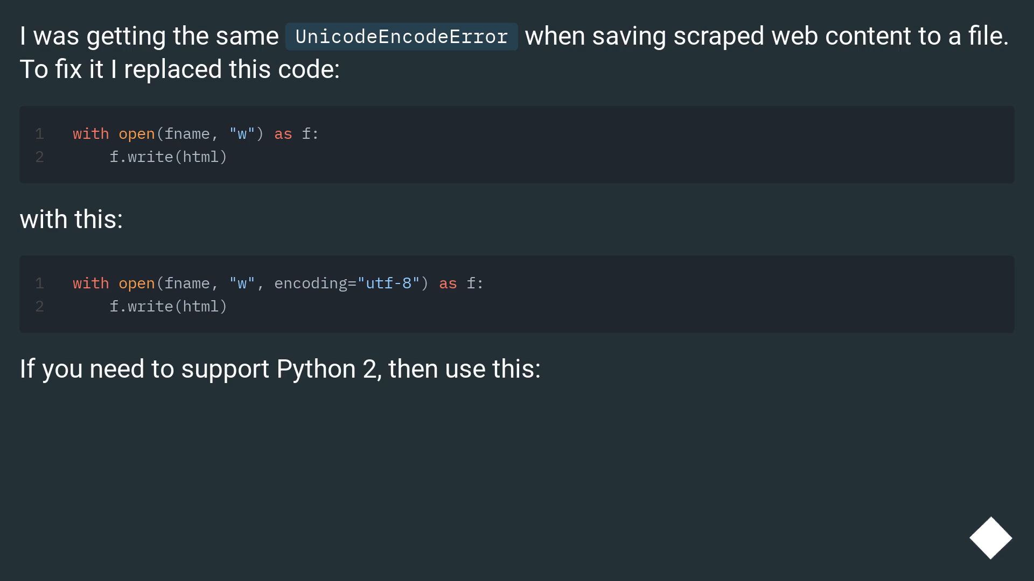
Step: Scroll to the answer using open(fname, "w", encoding="utf-8")
scroll("down", 3)
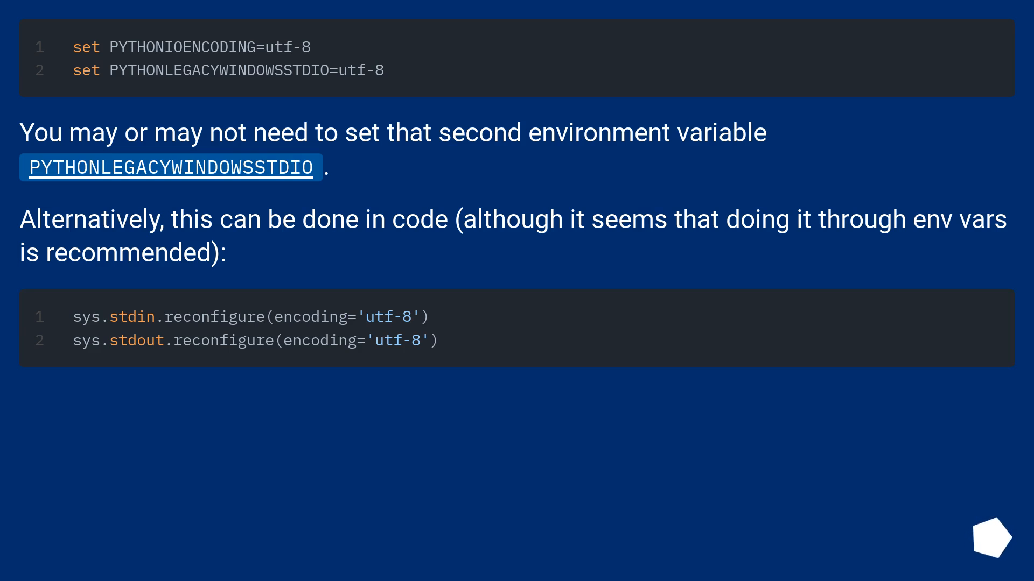
Step: Scroll to the 'Reproducing this error' section with windows-1252 settings
scroll("down", 3)
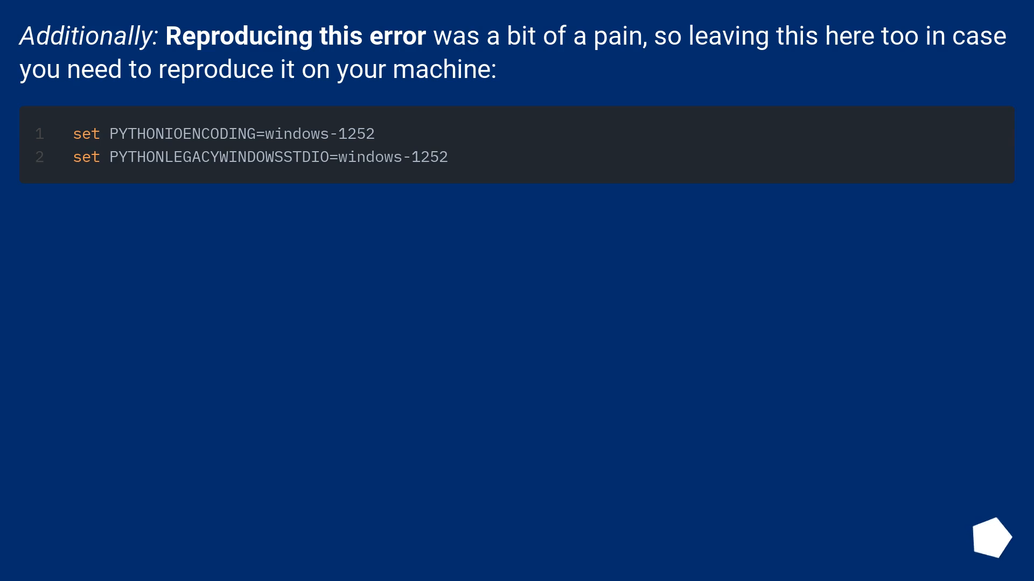